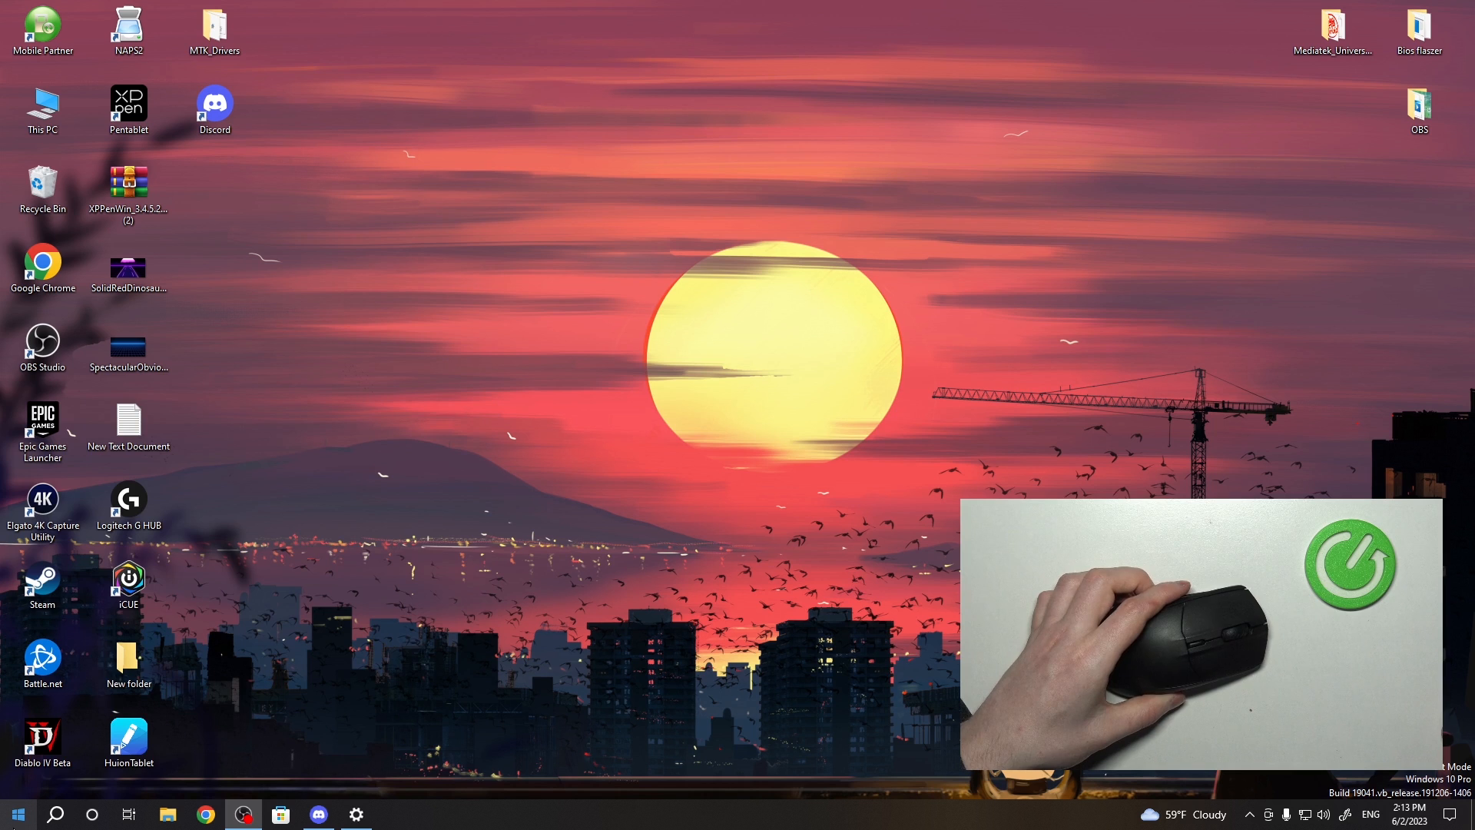
Open Windows Settings and go to Devices, landing on Bluetooth & other devices.
click(17, 814)
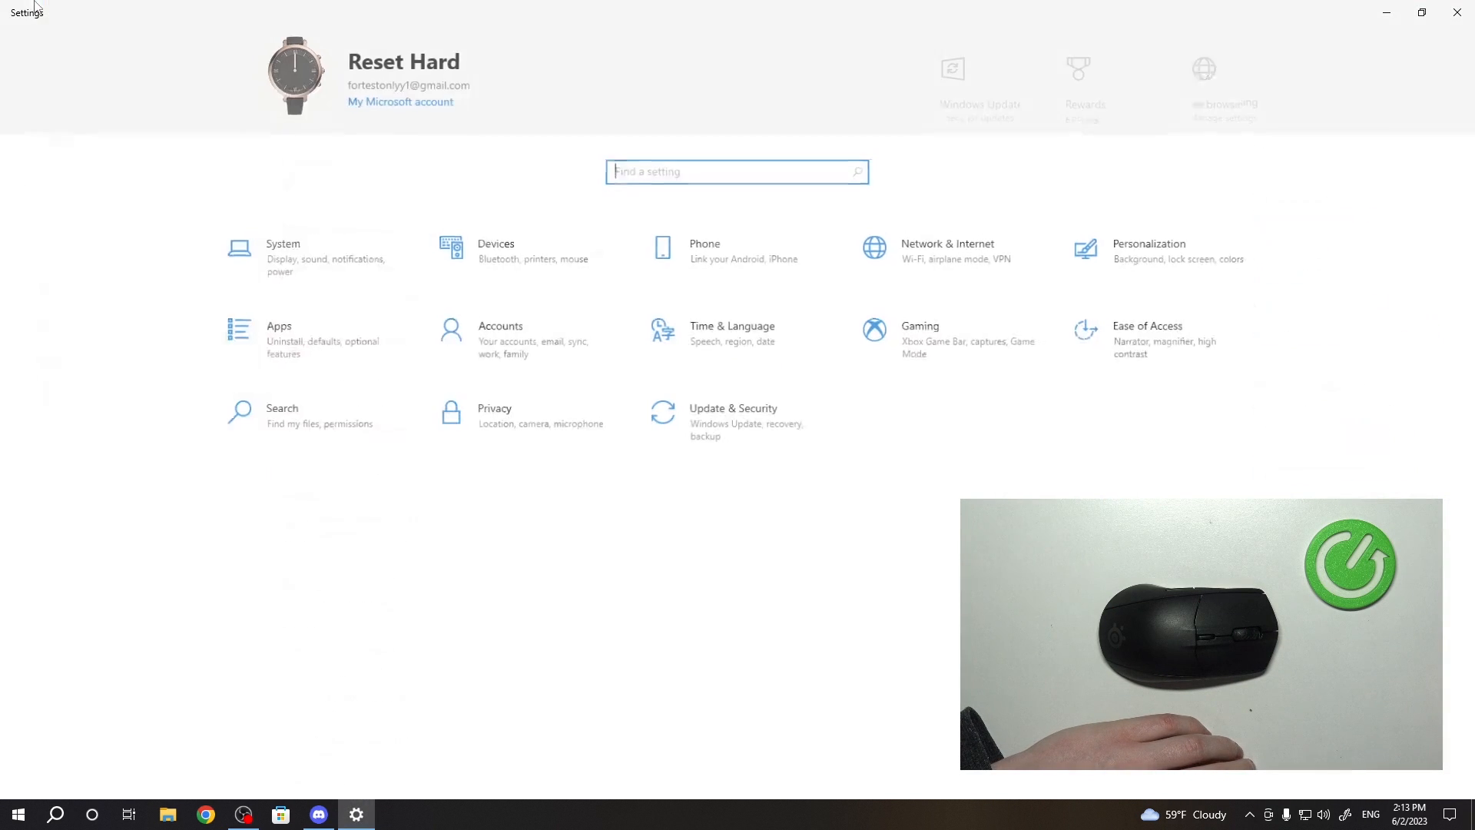
click(495, 251)
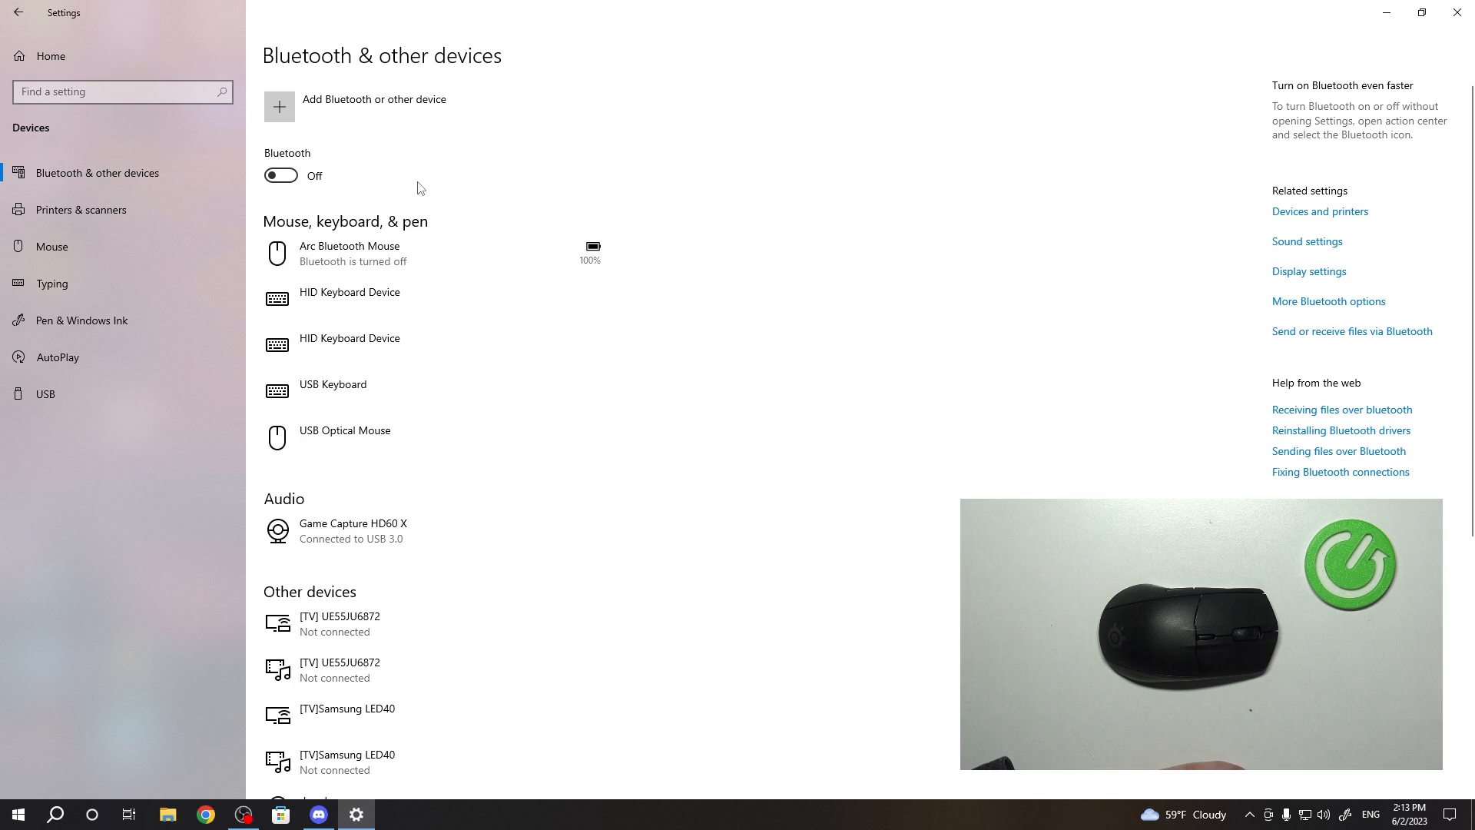
Switch the Bluetooth toggle from Off to On.
click(280, 175)
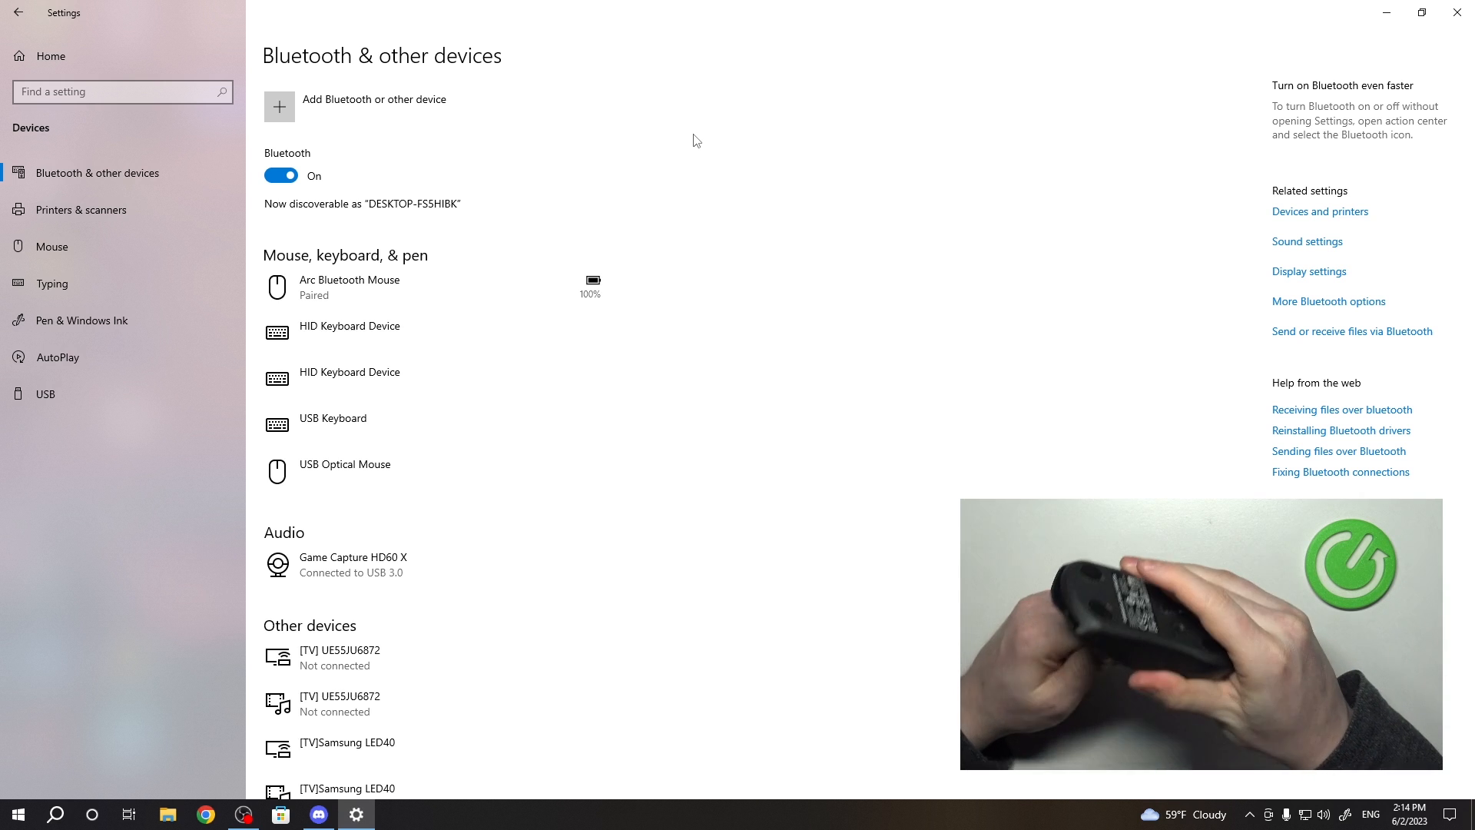
mouse_move(659, 110)
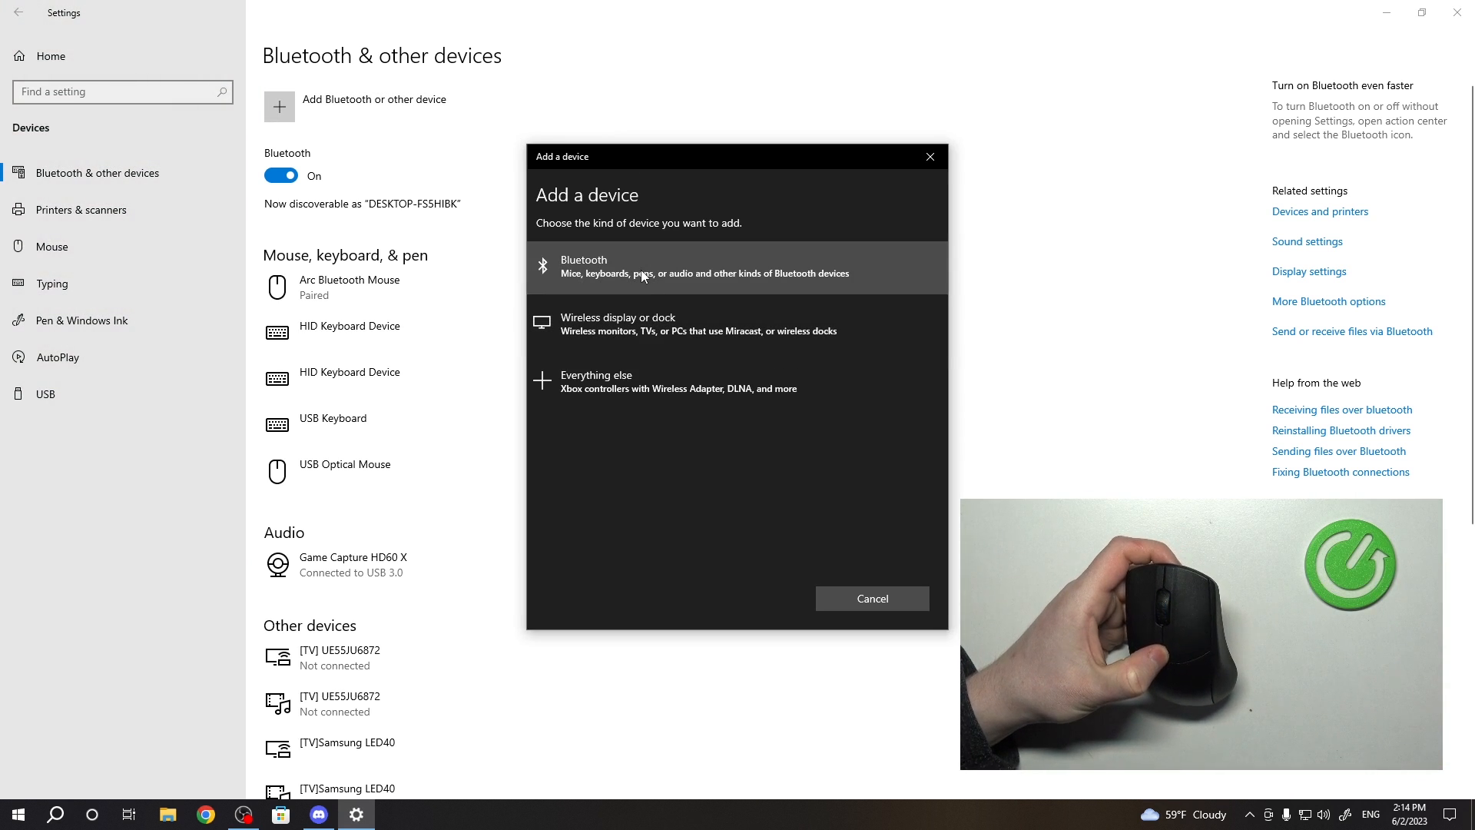
Add a Bluetooth device and pair the Rival 3 Wireless mouse.
click(696, 267)
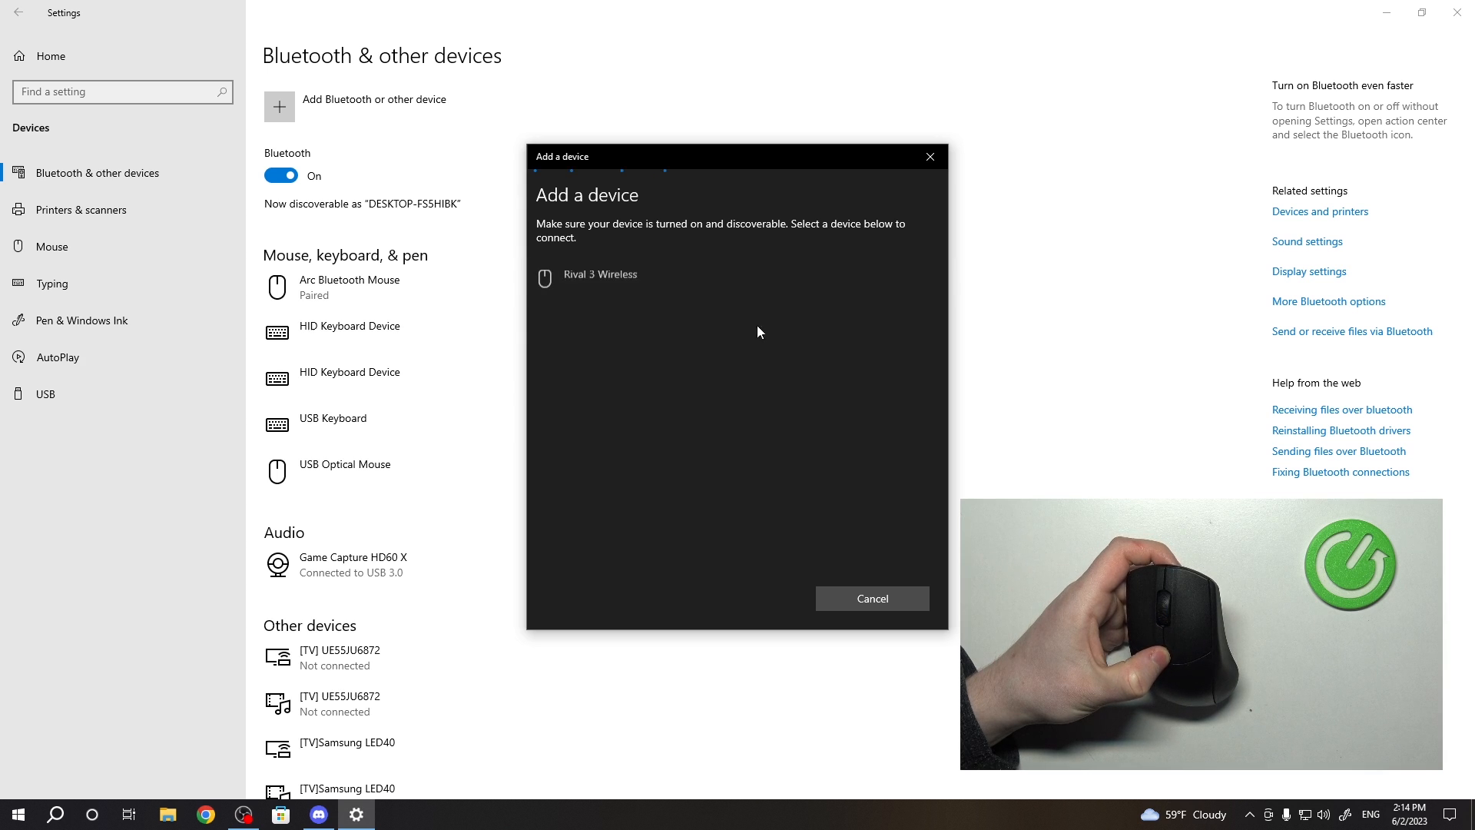
click(600, 274)
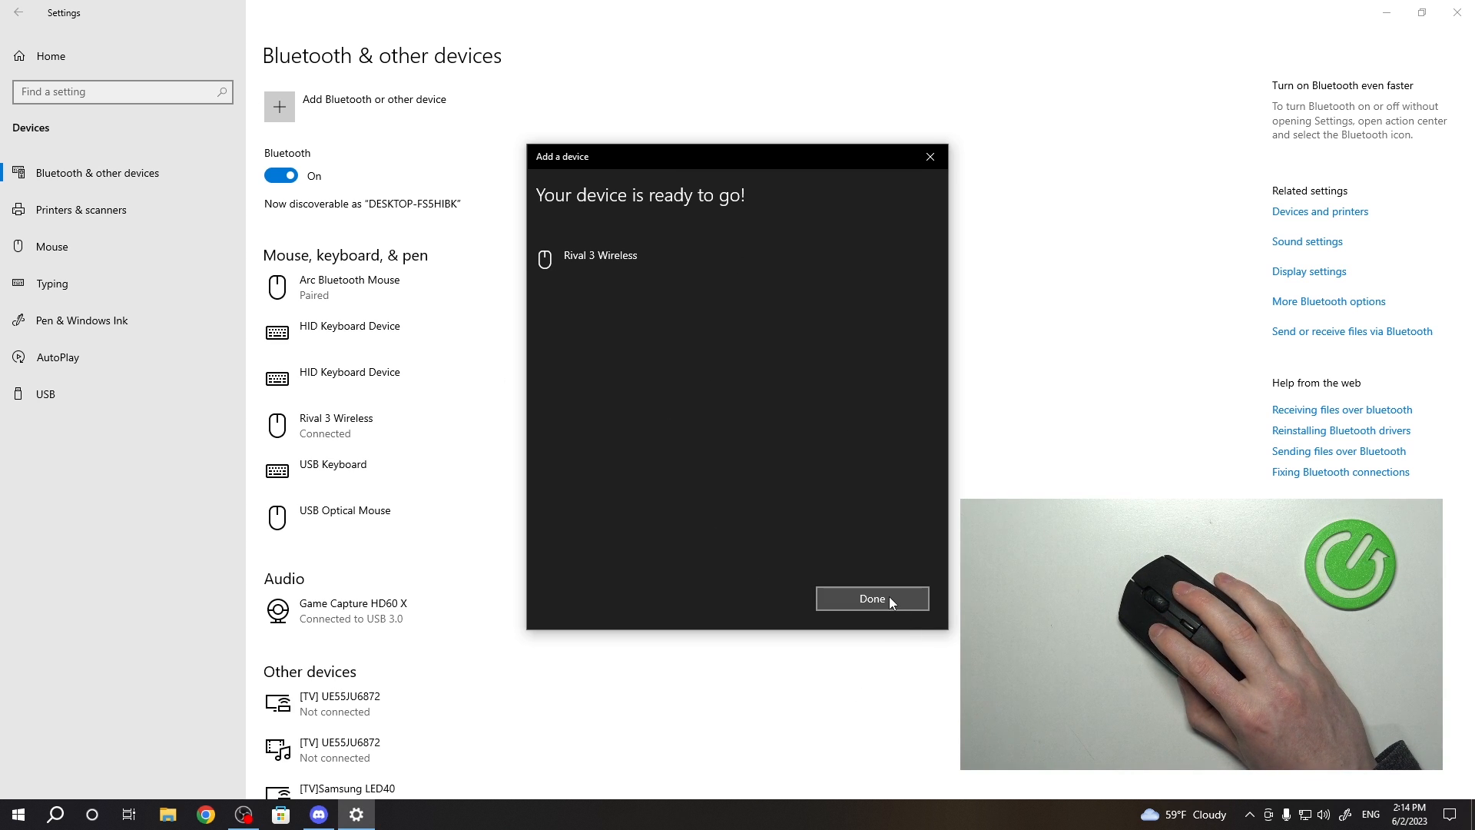
Close the Add a device dialog with Done.
click(870, 599)
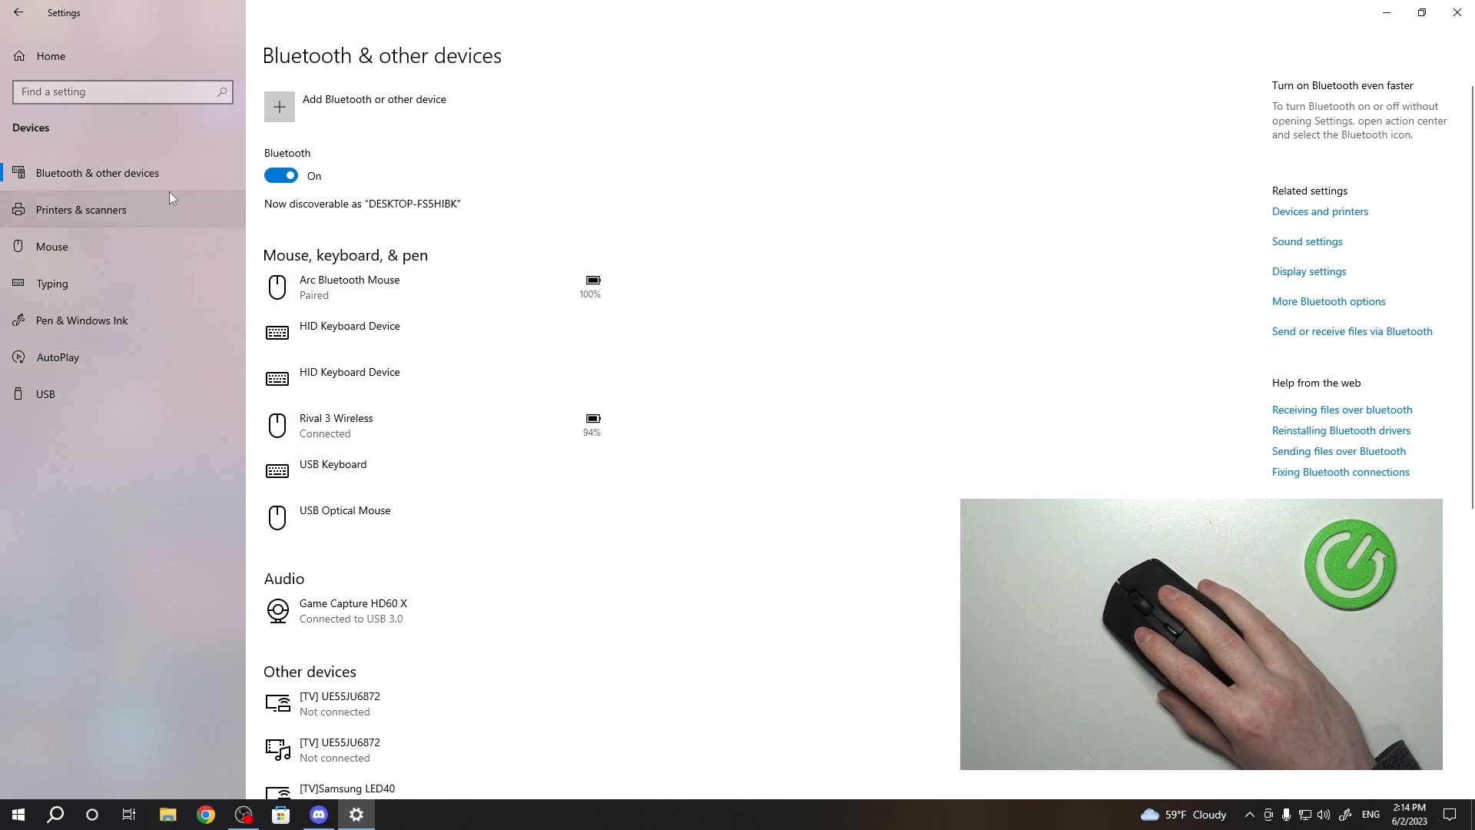
mouse_move(137, 320)
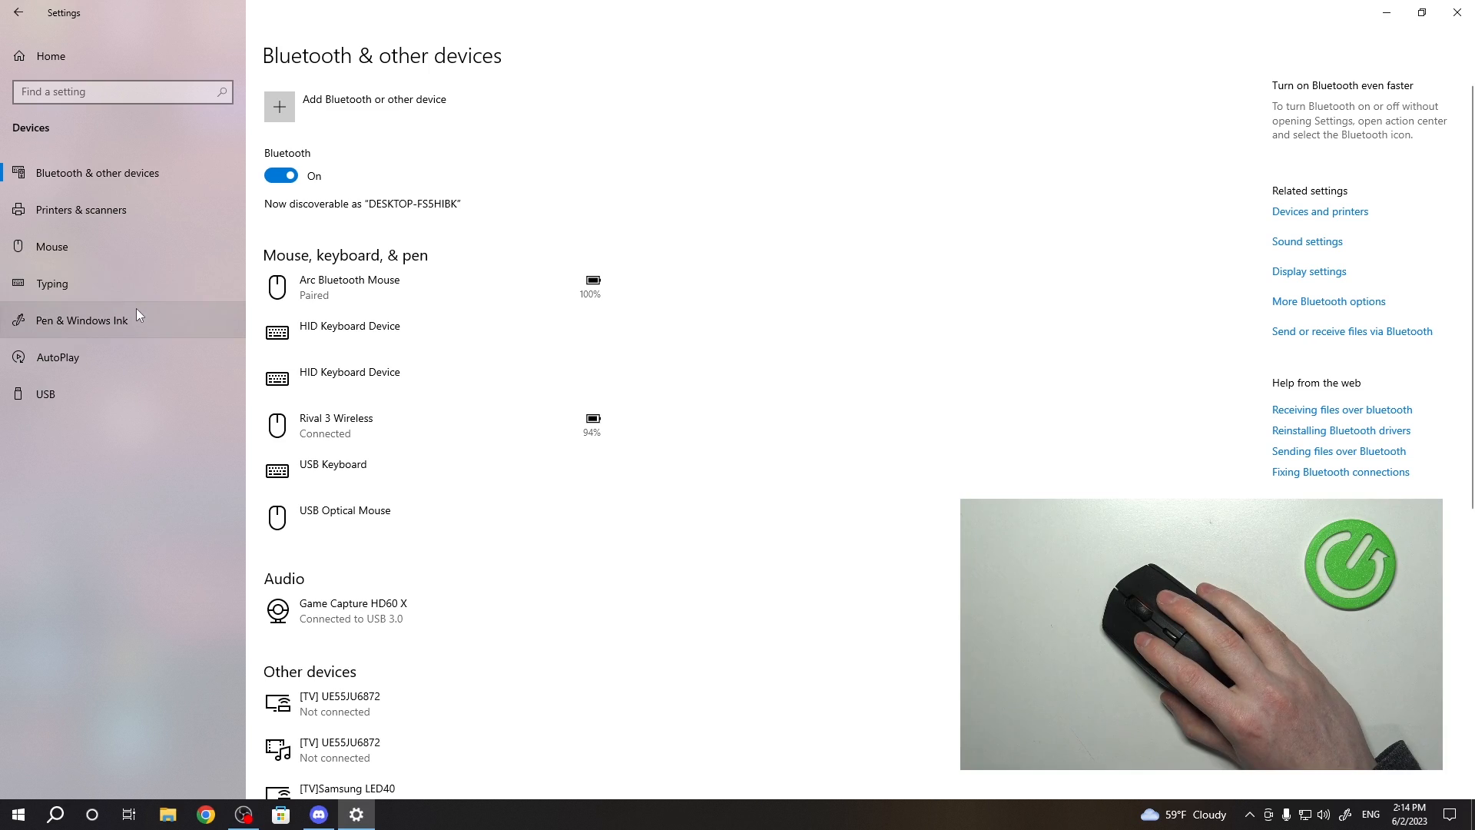